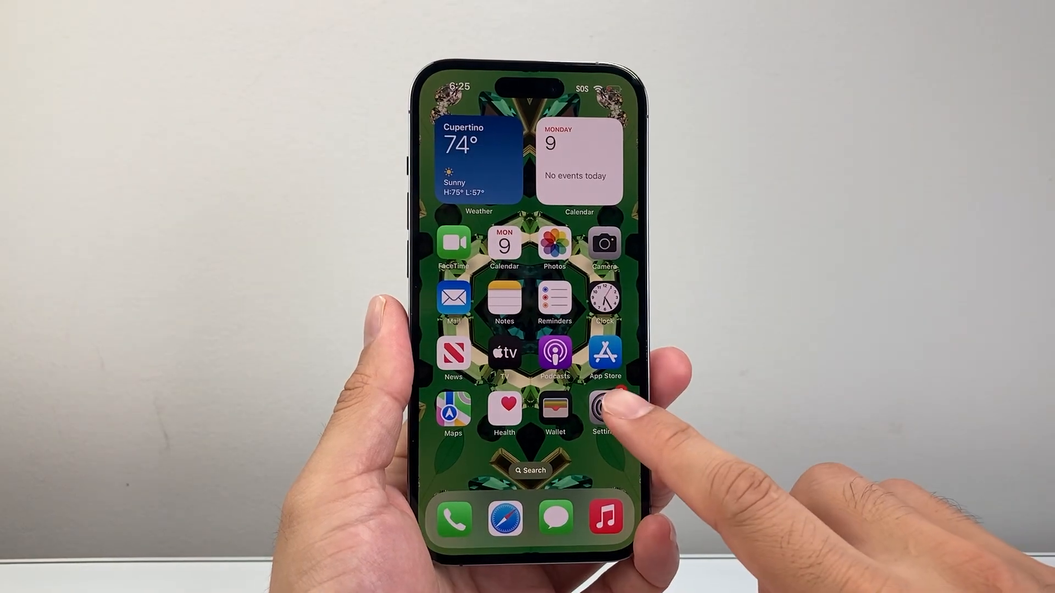
Launch Settings and scroll down past Privacy & Security to the Apps section
click(603, 408)
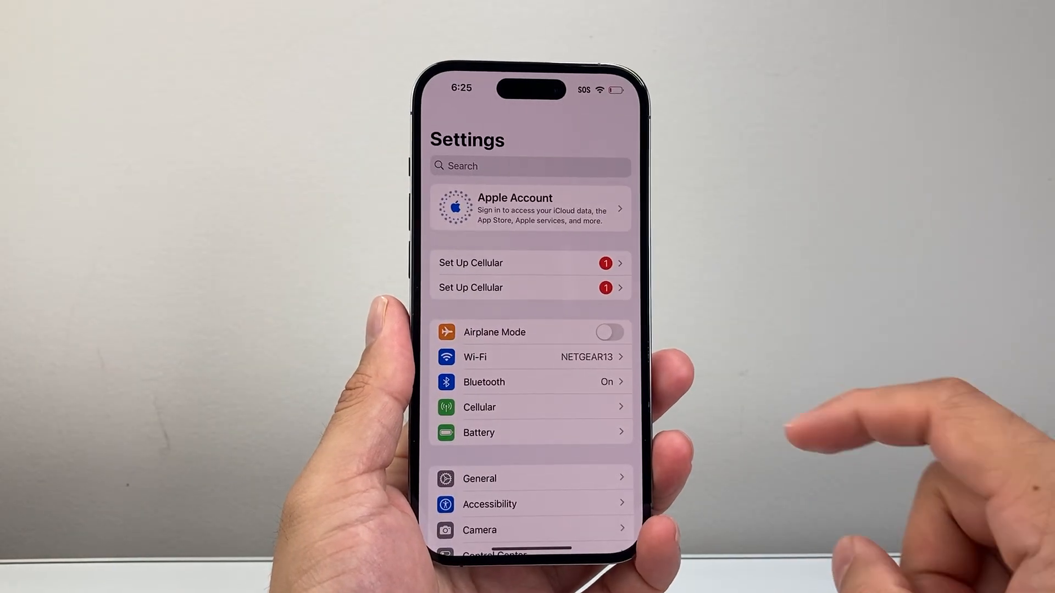
scroll(down, 3)
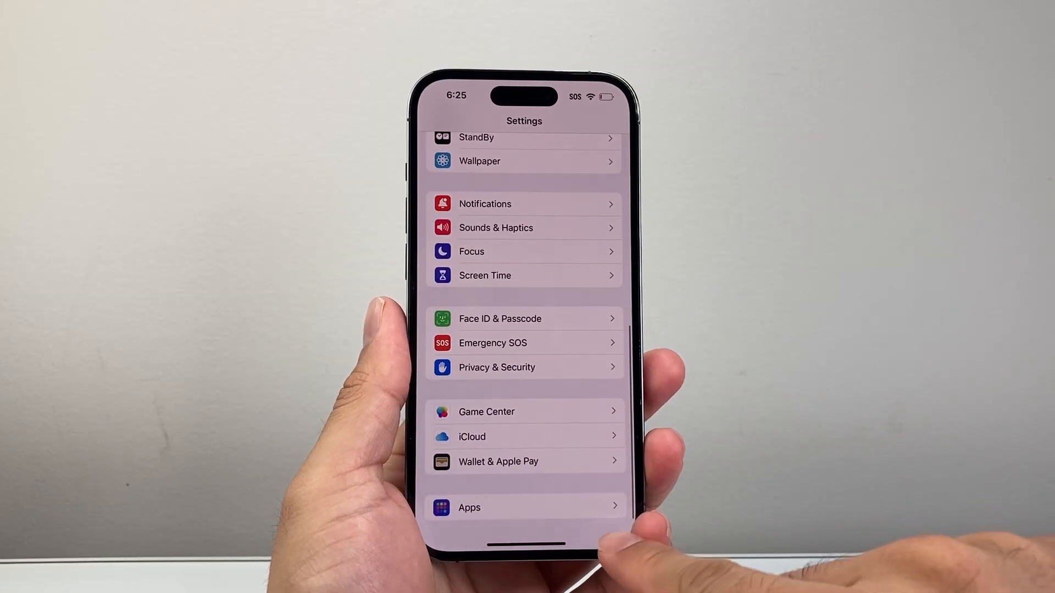
From the Apps list, scroll down to P and open the Phone app's settings
click(469, 507)
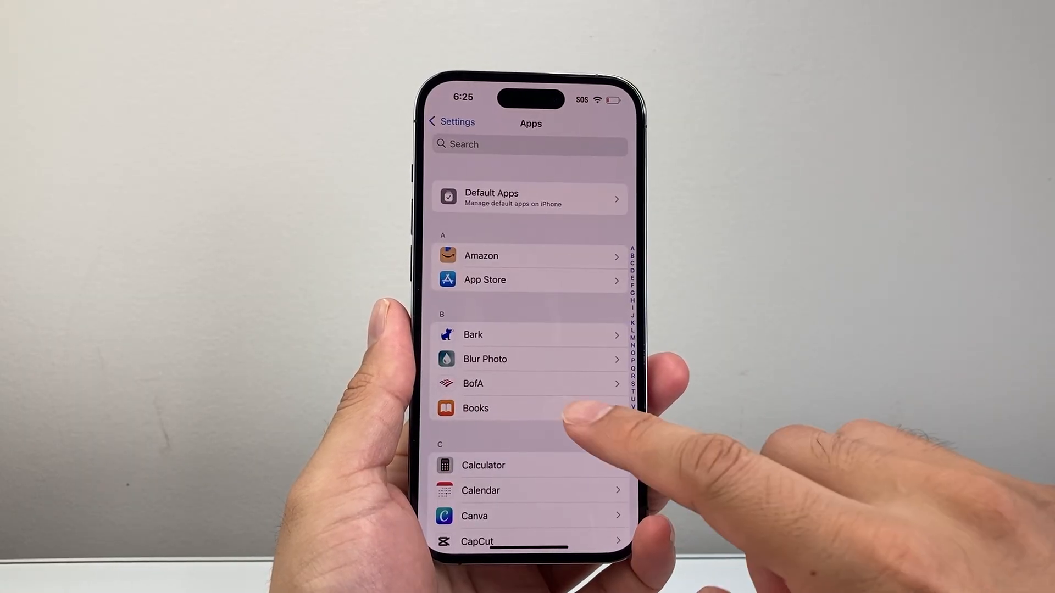
scroll(down, 3)
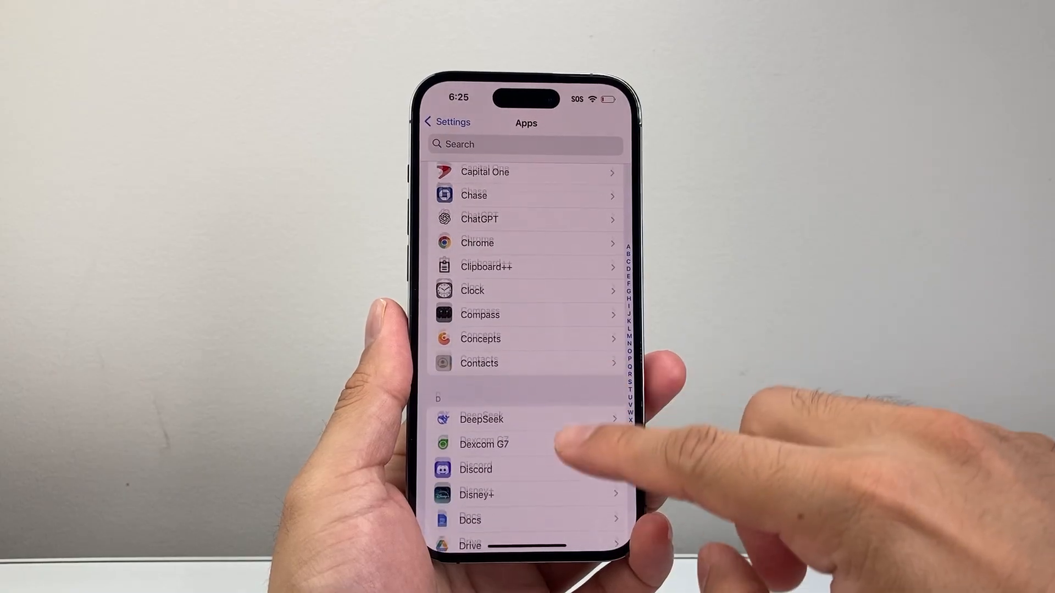
scroll(down, 3)
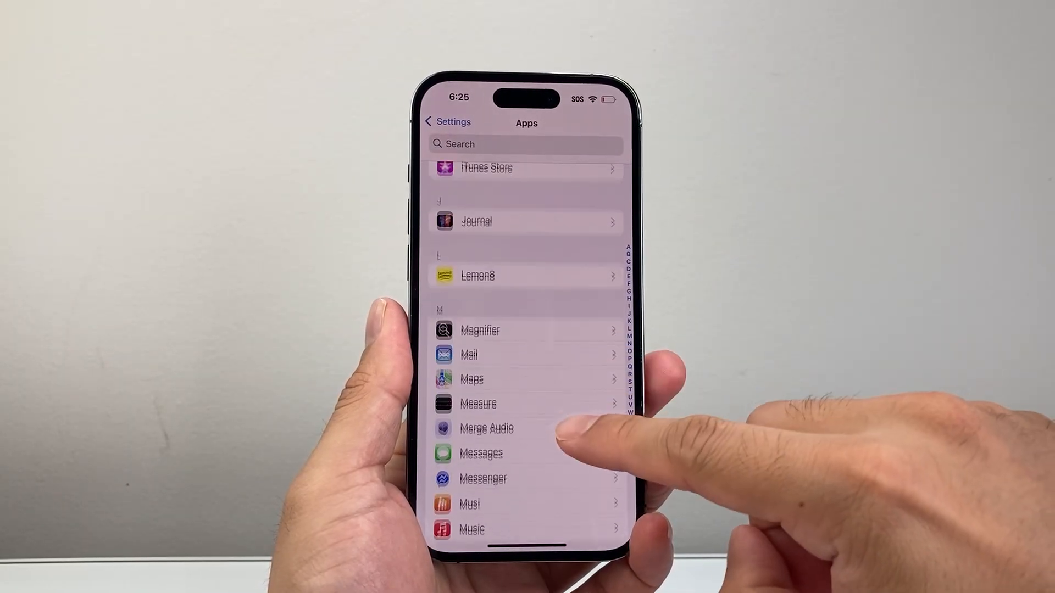
scroll(down, 3)
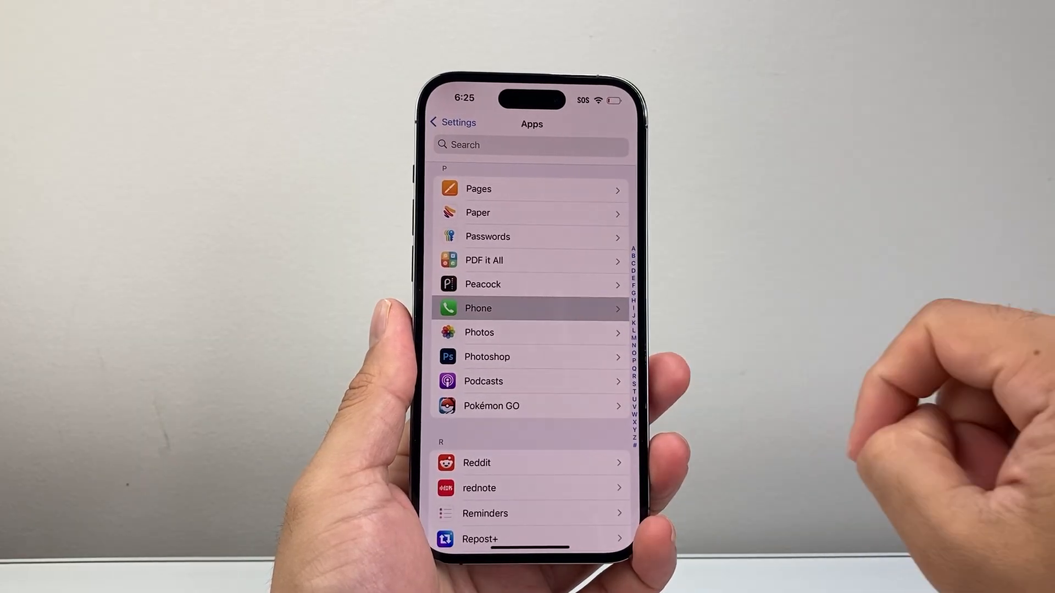
click(531, 308)
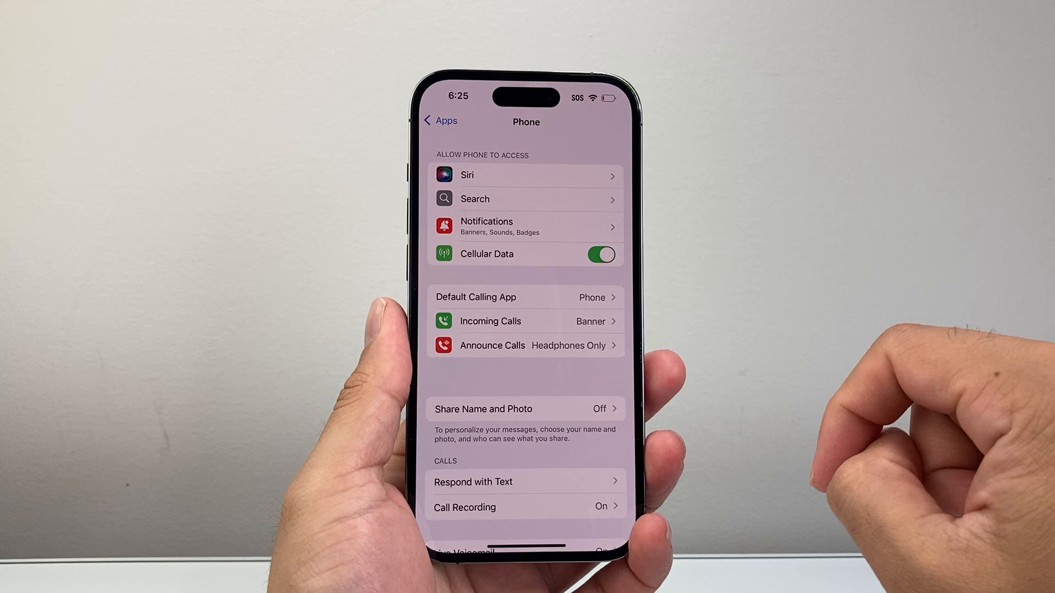
Scroll the Phone settings page and open Silence Unknown Callers, currently off
scroll(down, 3)
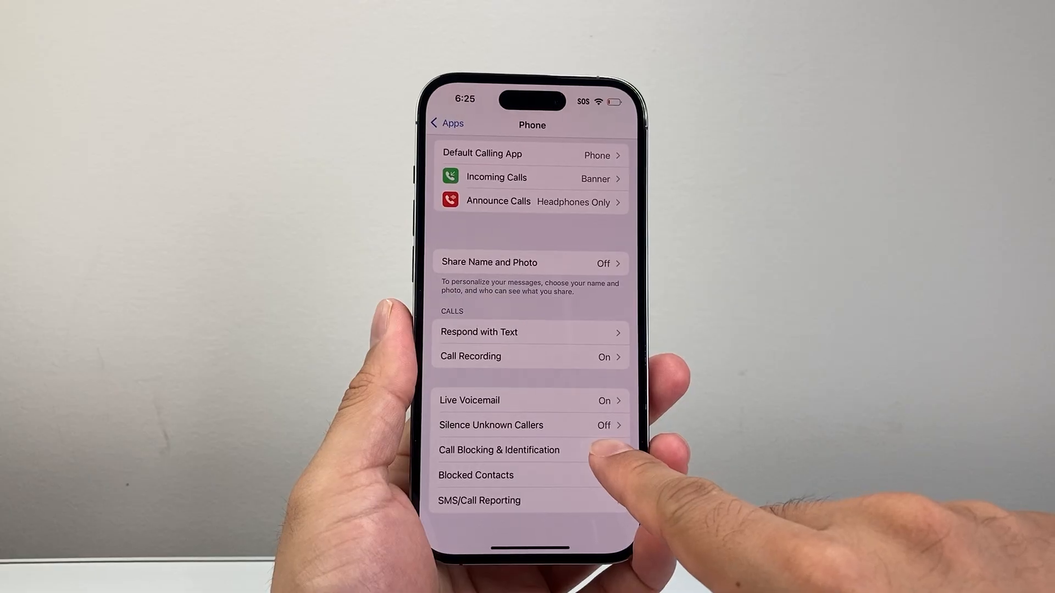
click(491, 424)
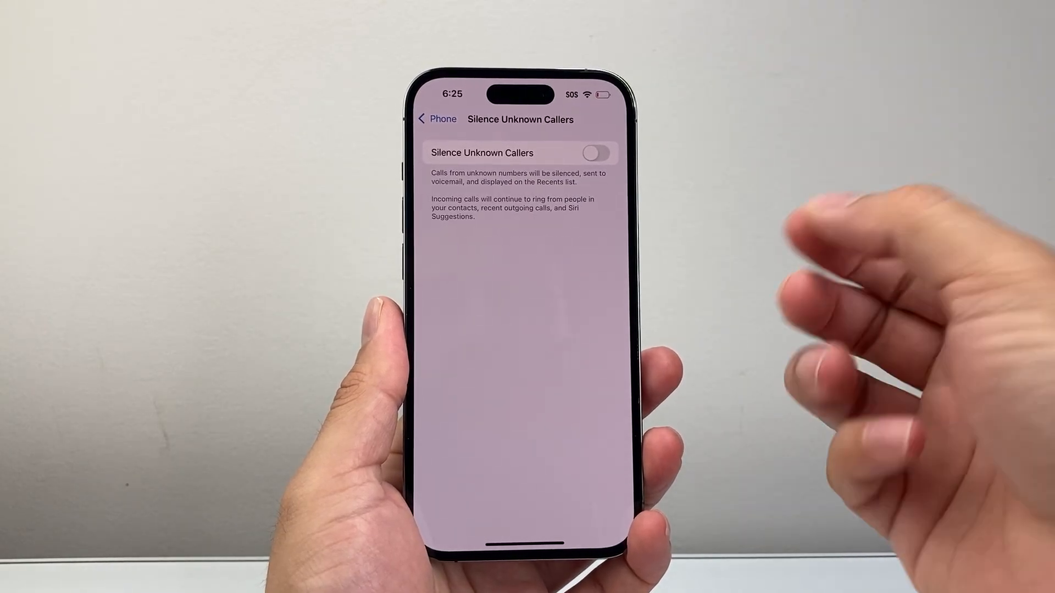
Switch Silence Unknown Callers on, then view the empty Recents list in Phone
click(594, 154)
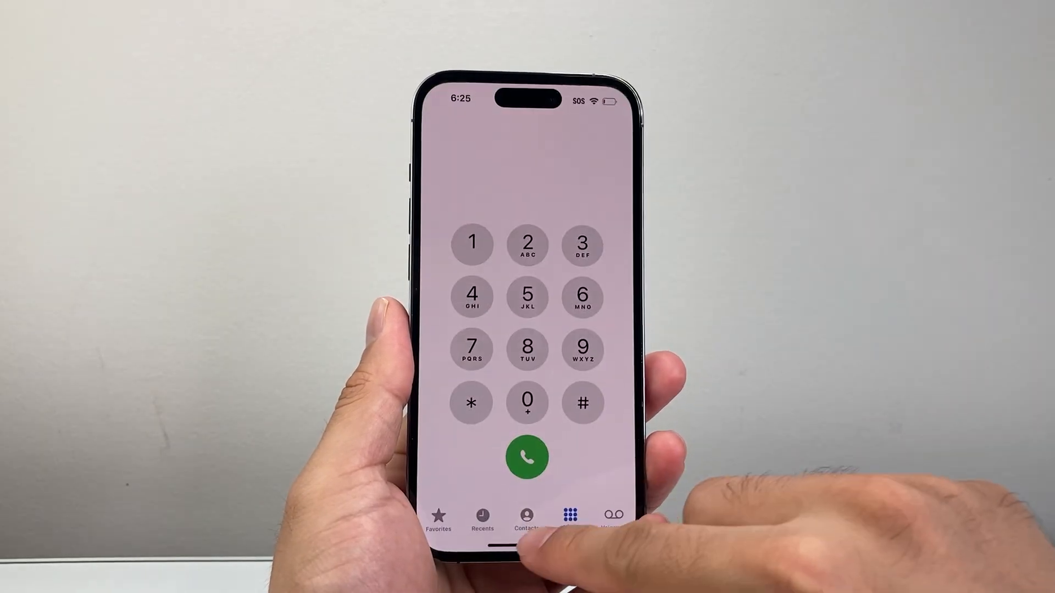
click(482, 516)
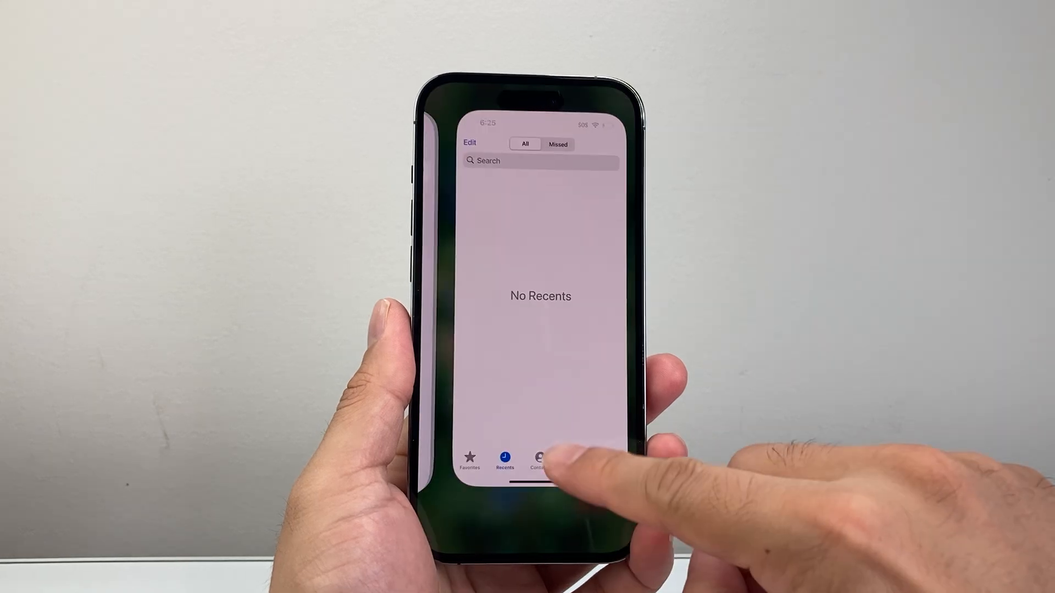